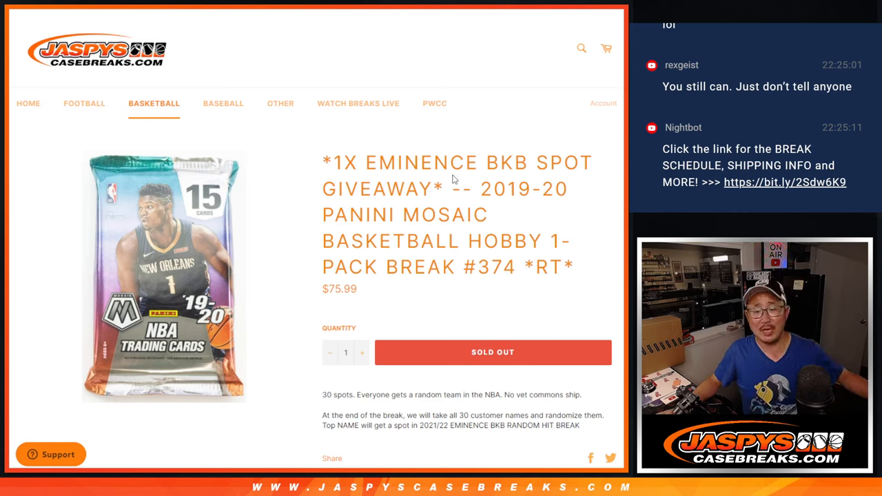
{"action": "mouse_move", "coordinate": [488, 134]}
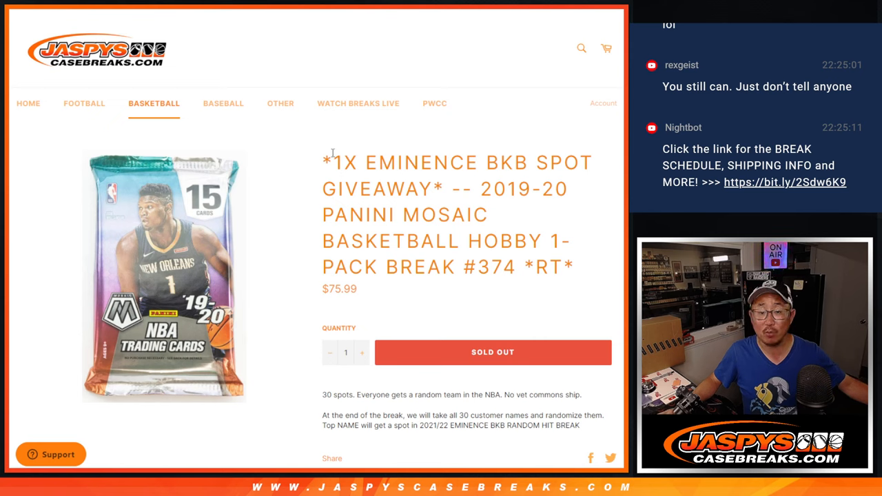
{"action": "mouse_move", "coordinate": [514, 223]}
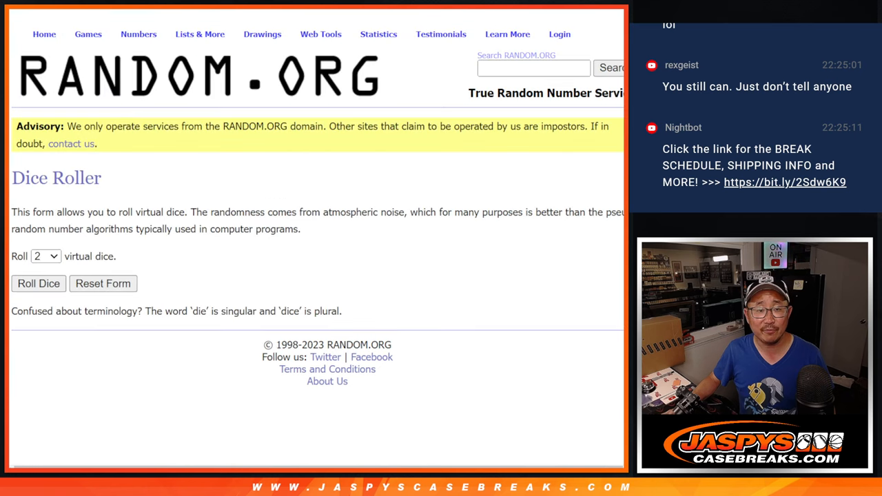
Step: Shuffle the 30 customer names in the List Randomizer four times and review the results
{"action": "left_click", "coordinate": [39, 284]}
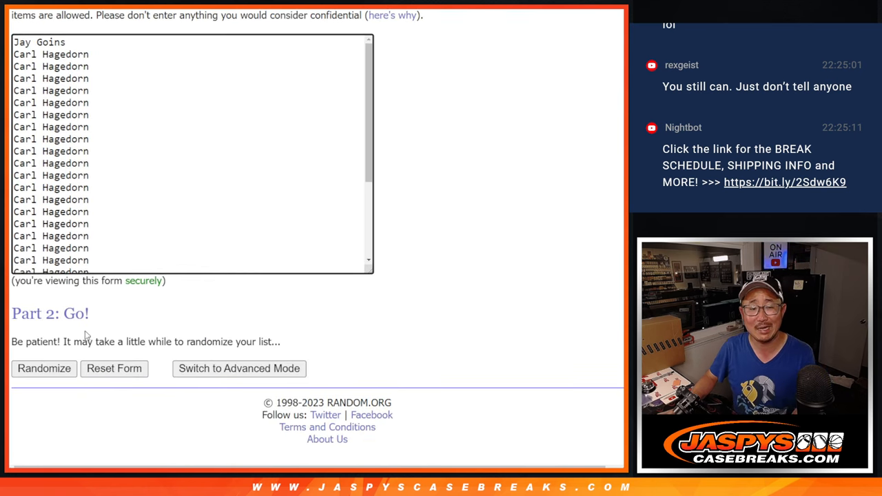
{"action": "left_click", "coordinate": [44, 369]}
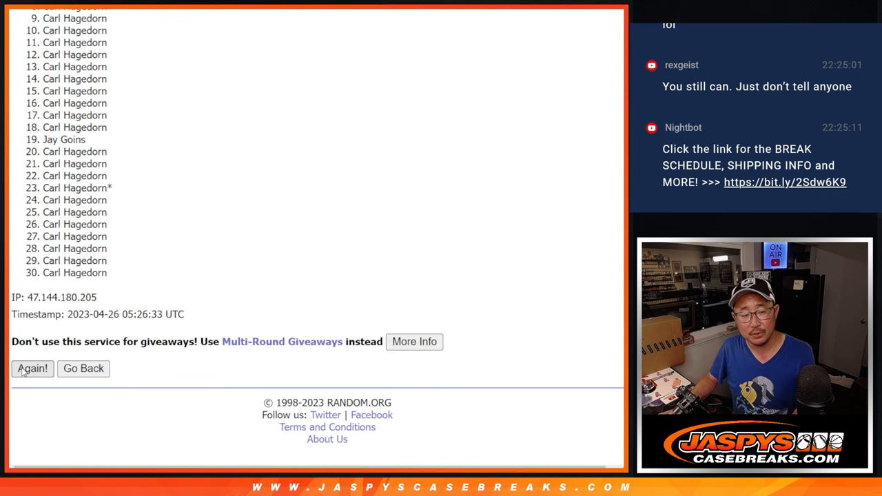
{"action": "left_click", "coordinate": [31, 369]}
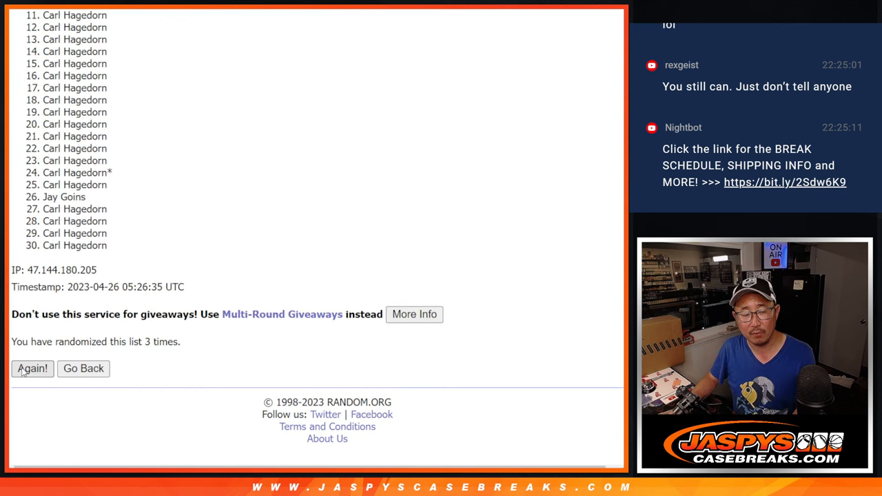
{"action": "left_click", "coordinate": [32, 369]}
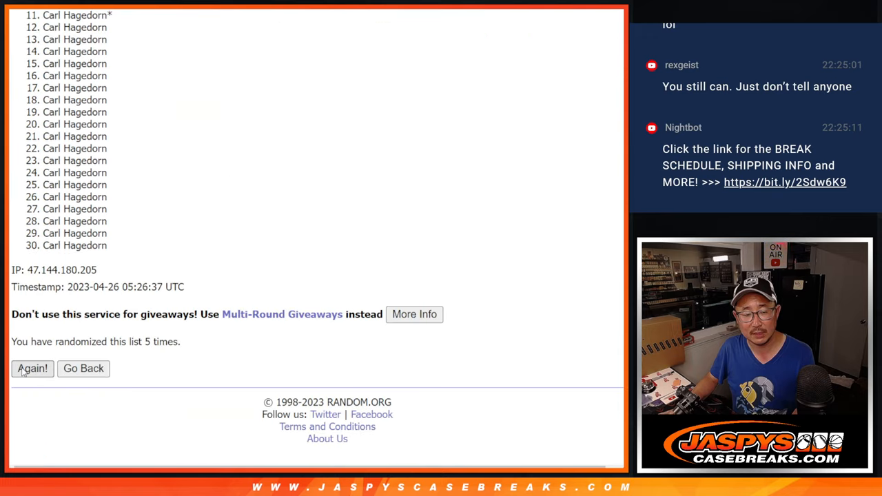
{"action": "left_click", "coordinate": [32, 369]}
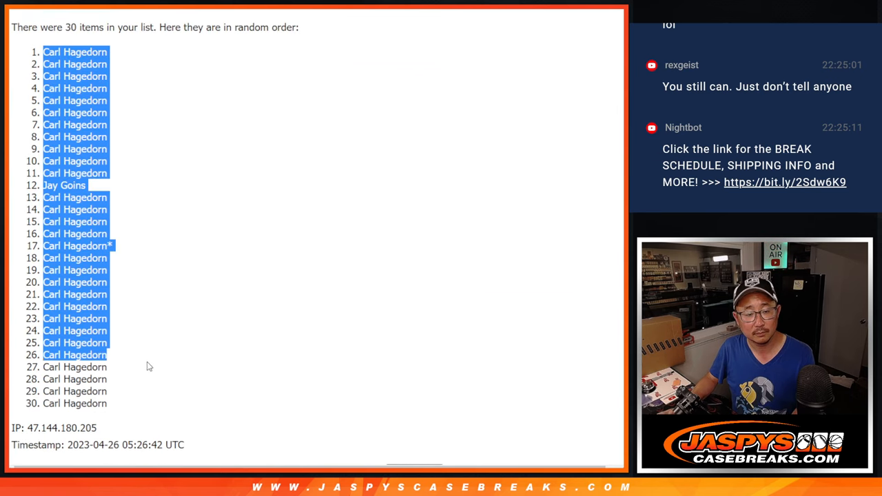
{"action": "scroll", "scroll_direction": "down", "scroll_amount": 3}
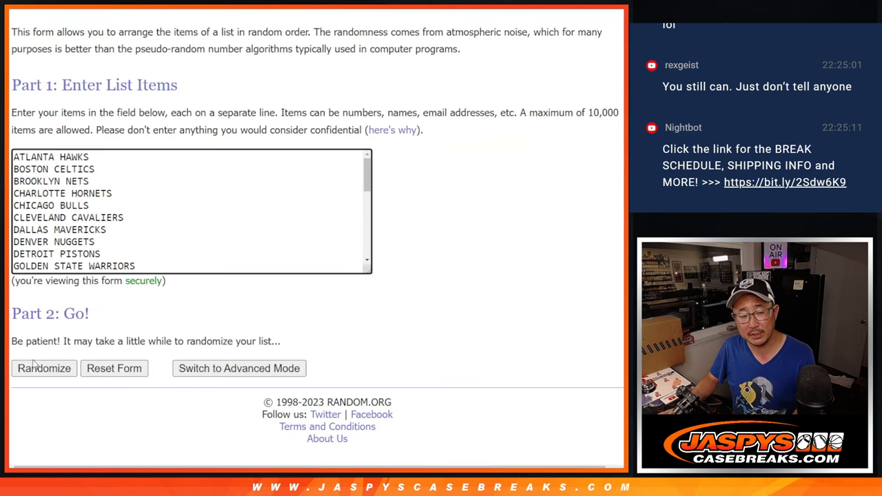
Step: Randomize the 30 NBA teams, giving Milwaukee Bucks first and Washington Wizards last
{"action": "left_click", "coordinate": [45, 368]}
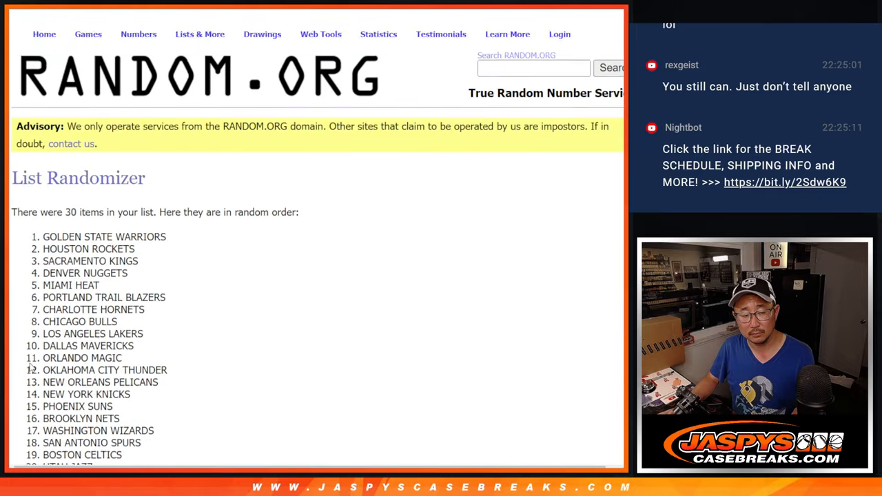
{"action": "scroll", "scroll_direction": "down", "scroll_amount": 3}
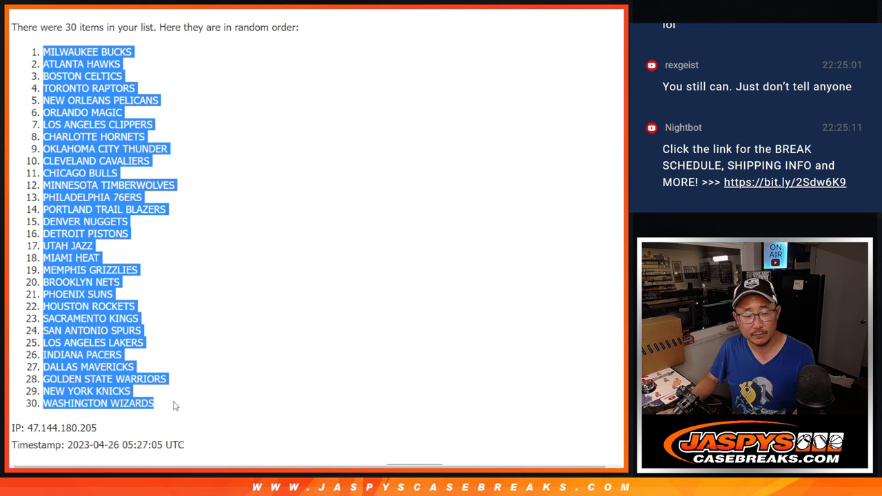
{"action": "scroll", "scroll_direction": "down", "scroll_amount": 3}
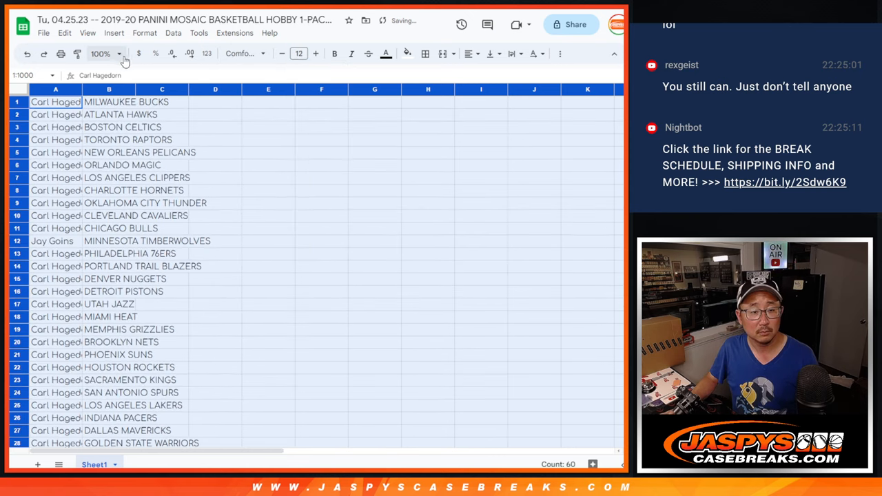
Step: Zoom to 150% and sort the name–team range A→Z by column B
{"action": "left_click", "coordinate": [111, 53]}
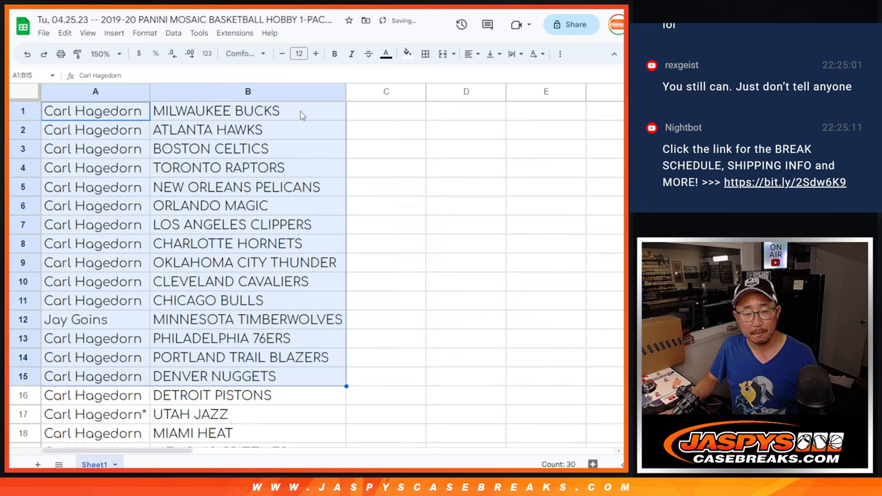
{"action": "scroll", "scroll_direction": "down", "scroll_amount": 3}
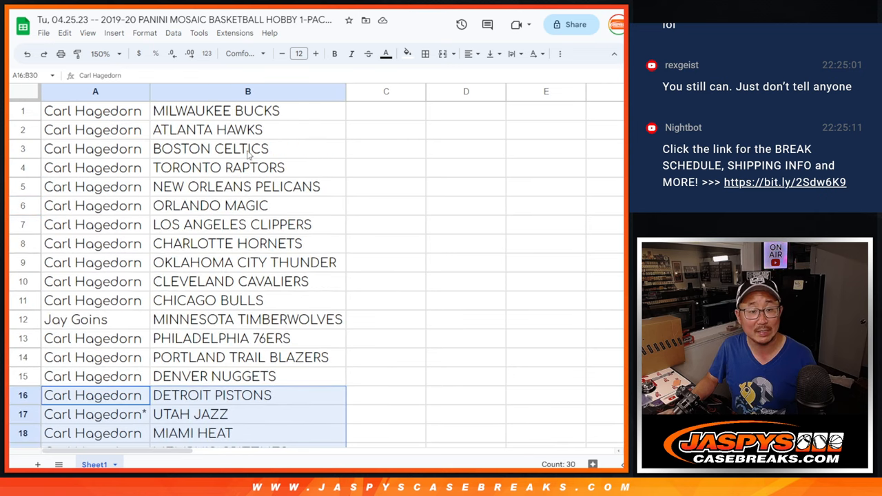
{"action": "right_click", "coordinate": [248, 91]}
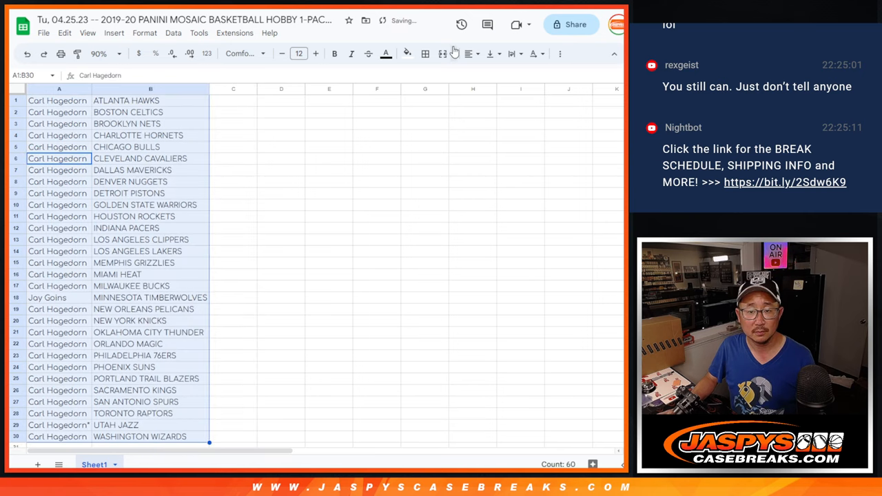
{"action": "left_click", "coordinate": [61, 53]}
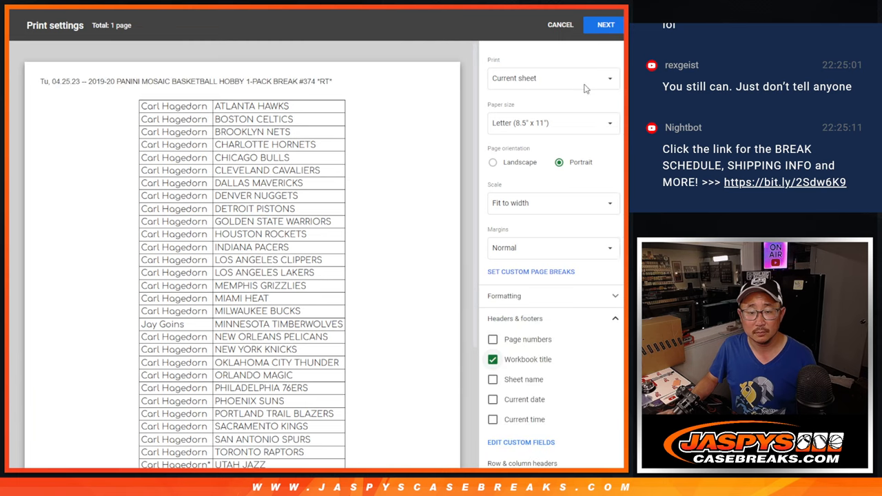
Step: Send the sorted name–team sheet to the printer through Print settings
{"action": "left_click", "coordinate": [604, 24]}
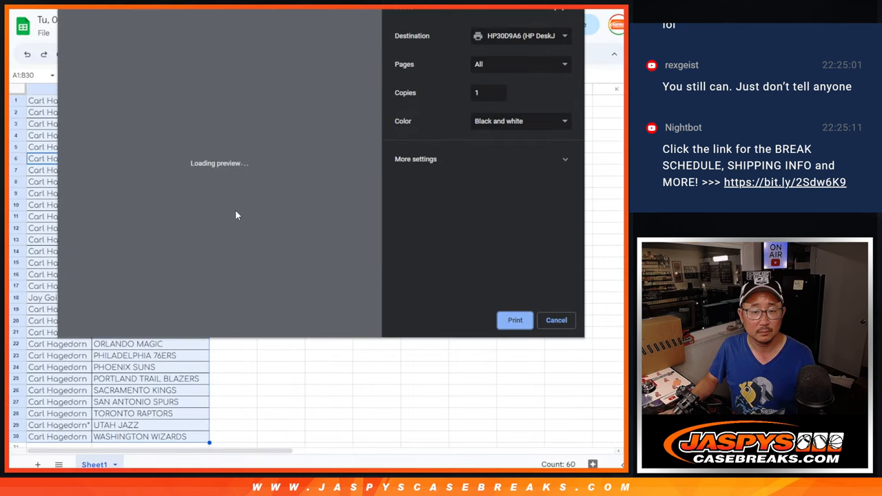
{"action": "left_click", "coordinate": [555, 320]}
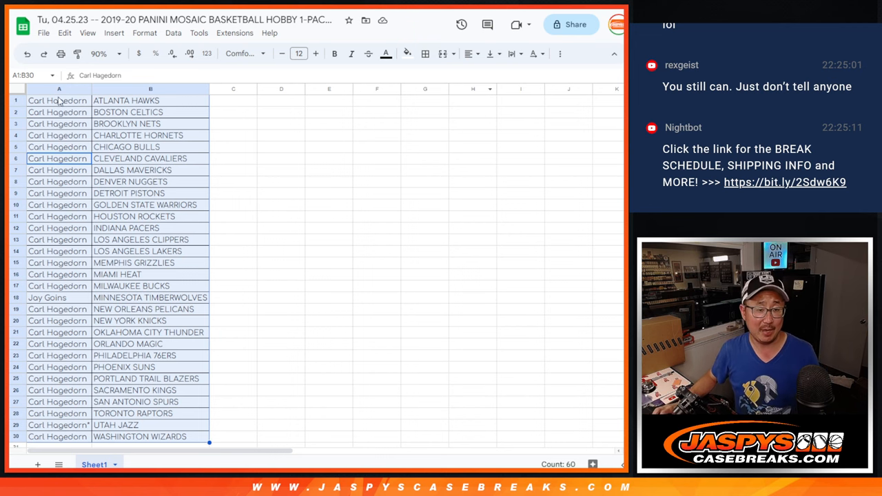
Step: Leave the Sheets tab for RANDOM.ORG's Dice Roller page
{"action": "scroll", "scroll_direction": "down", "scroll_amount": 3}
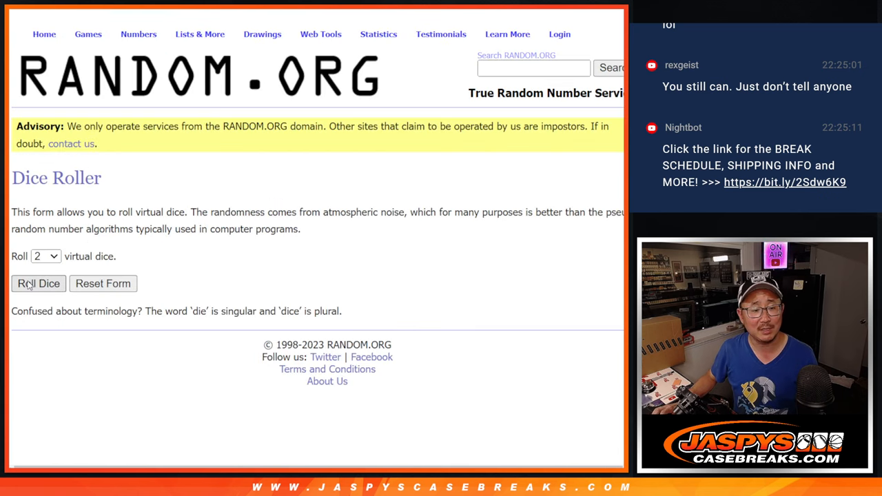
{"action": "left_click", "coordinate": [39, 284]}
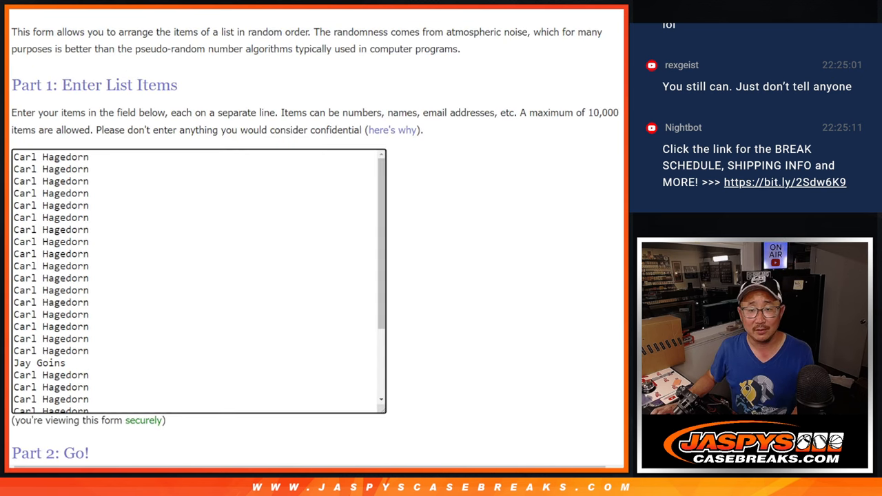
{"action": "scroll", "scroll_direction": "down", "scroll_amount": 3}
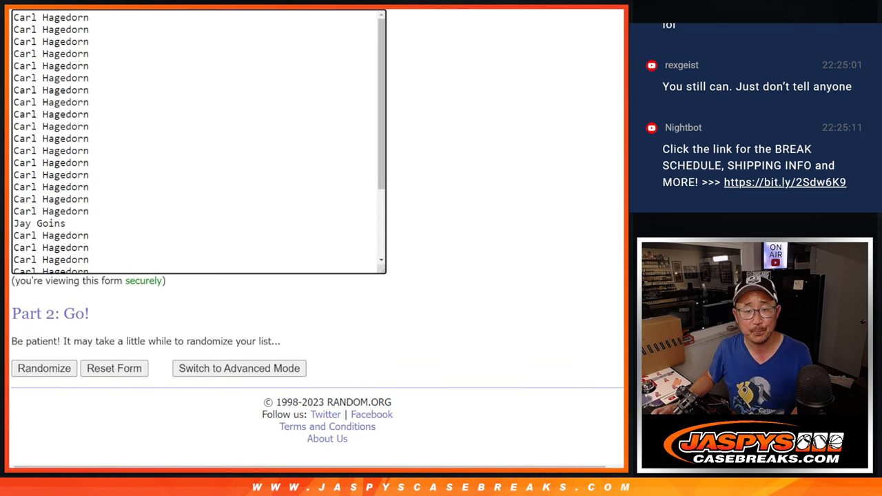
{"action": "left_click", "coordinate": [44, 369]}
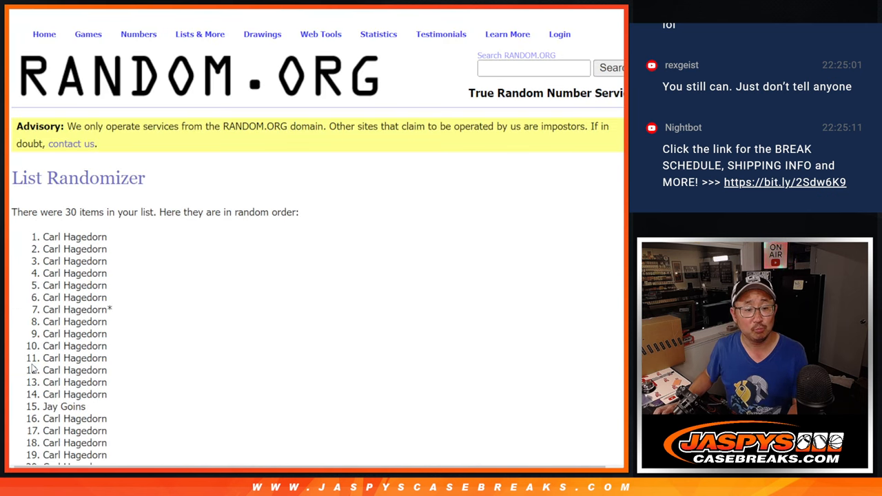
{"action": "scroll", "scroll_direction": "down", "scroll_amount": 3}
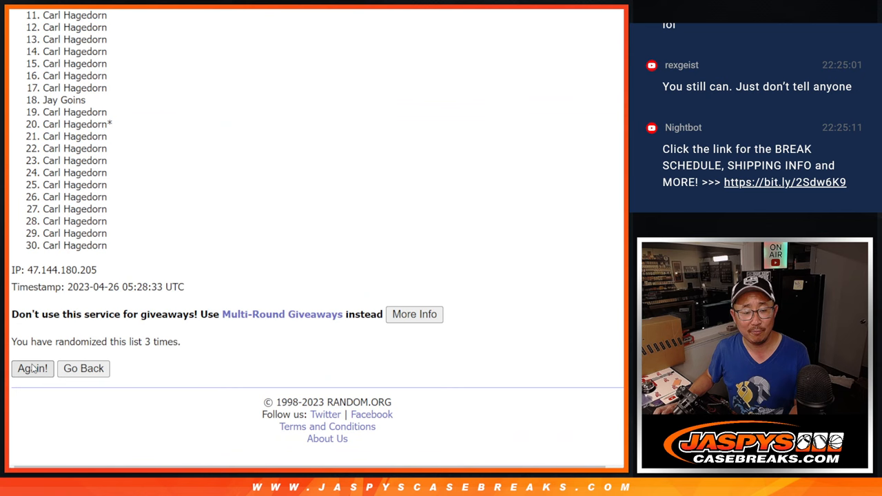
{"action": "left_click", "coordinate": [32, 369]}
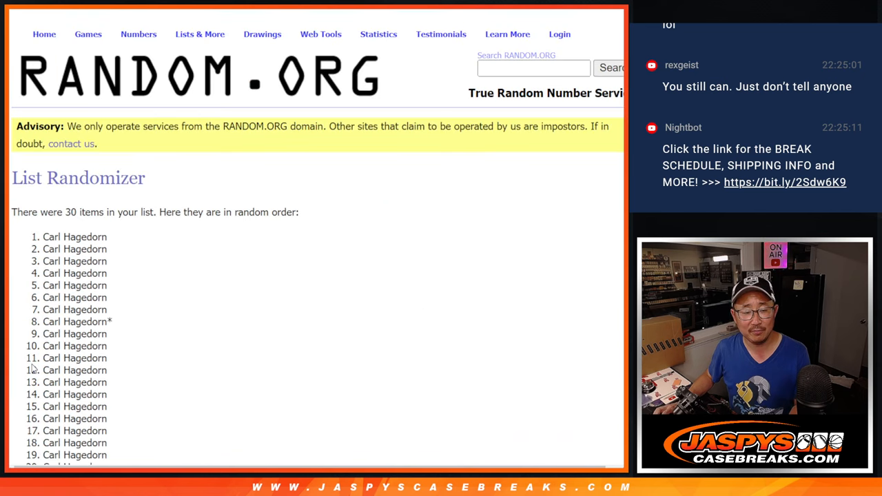
{"action": "scroll", "scroll_direction": "down", "scroll_amount": 3}
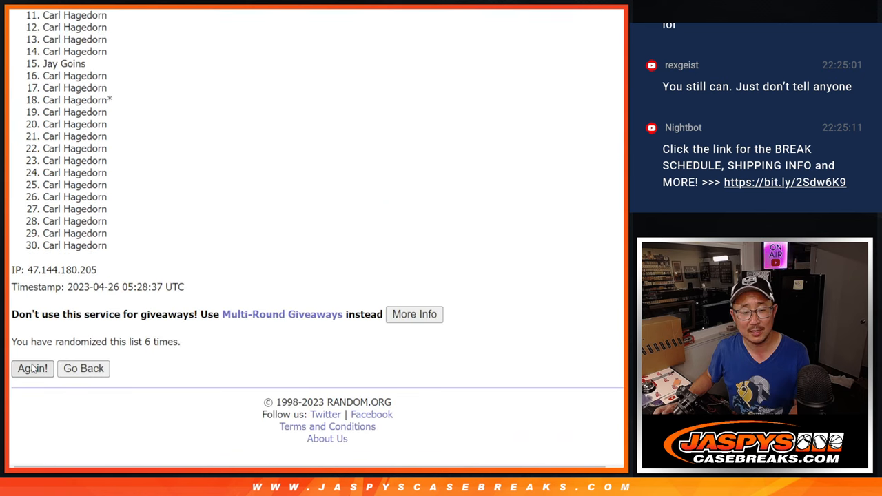
{"action": "left_click", "coordinate": [33, 369]}
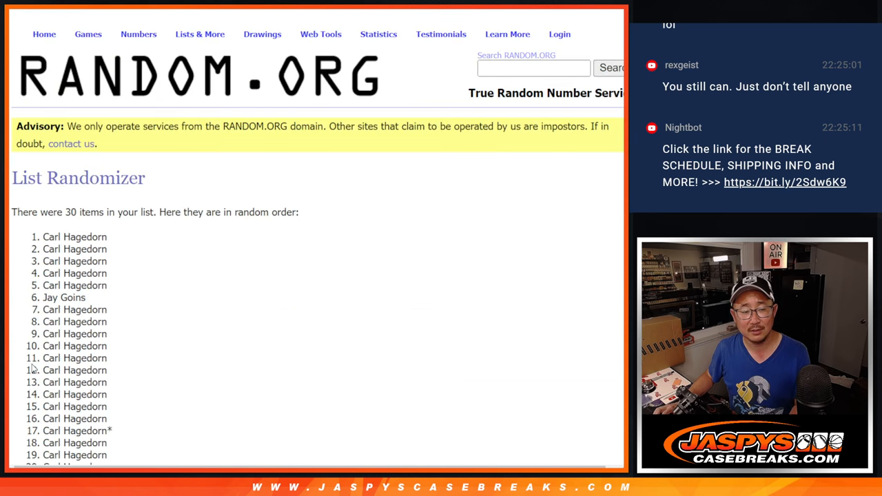
{"action": "scroll", "scroll_direction": "down", "scroll_amount": 3}
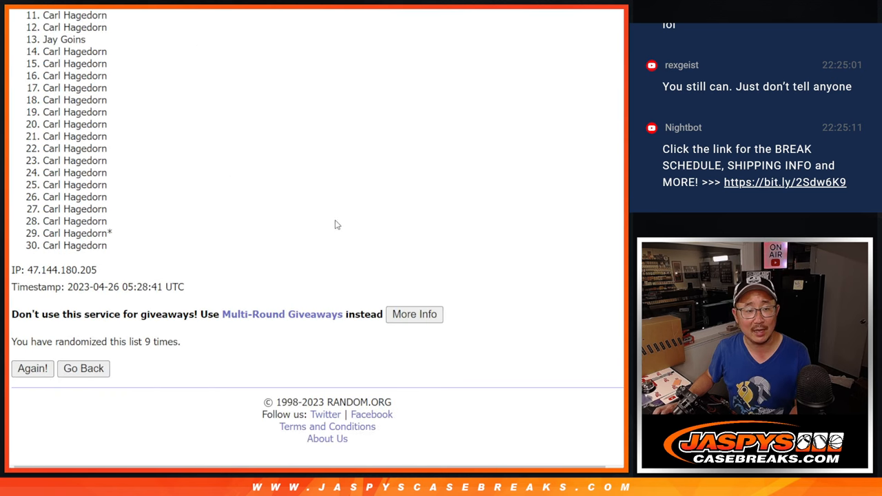
{"action": "double_click", "coordinate": [64, 38]}
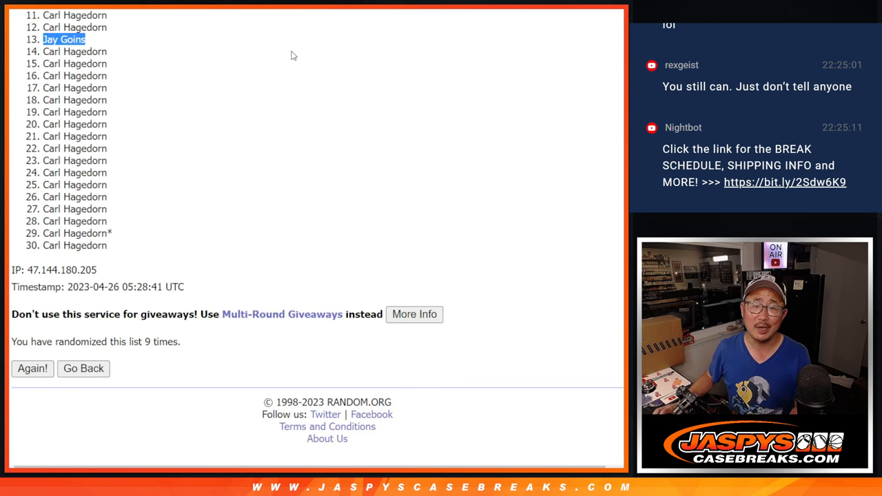